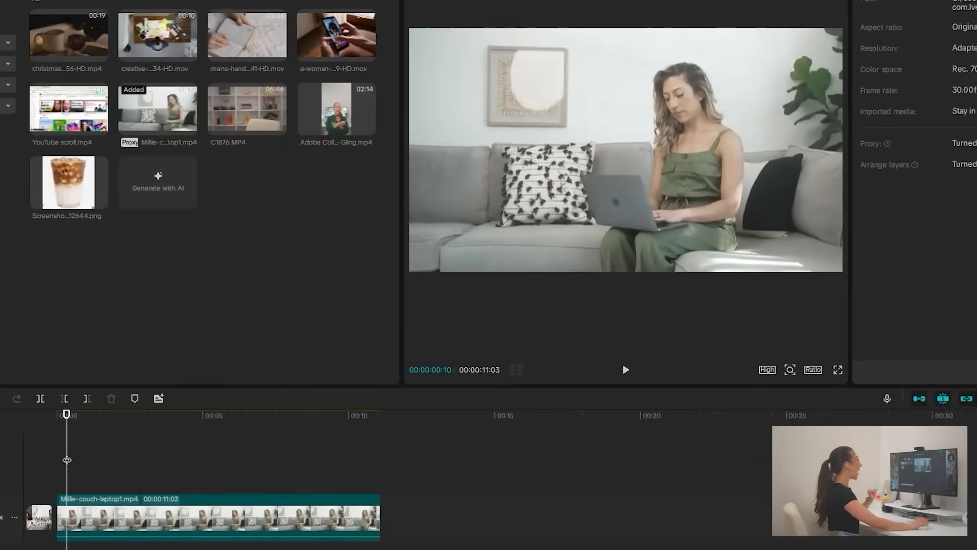
Copy the couch laptop clip onto a new upper track and trim both copies to 00:00:05:10.
click(838, 369)
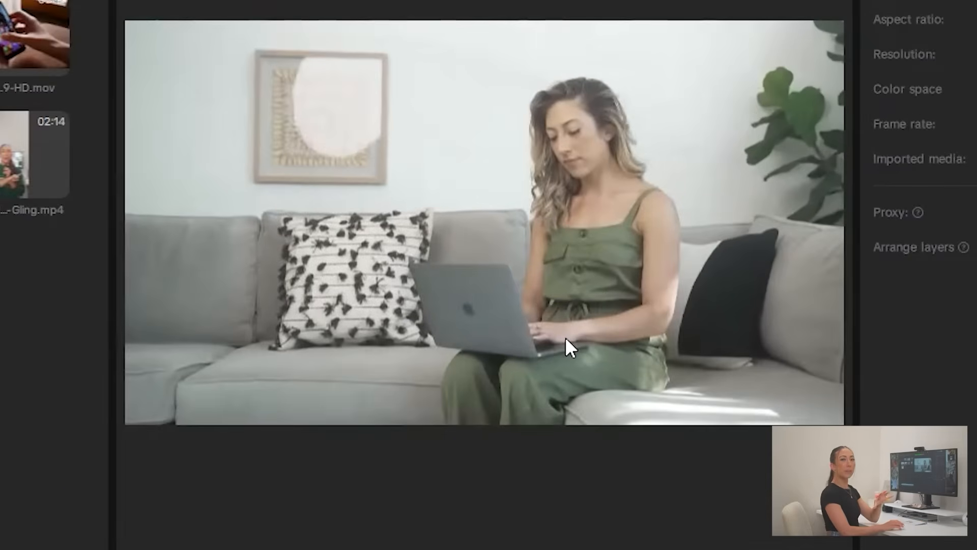
mouse_move(609, 304)
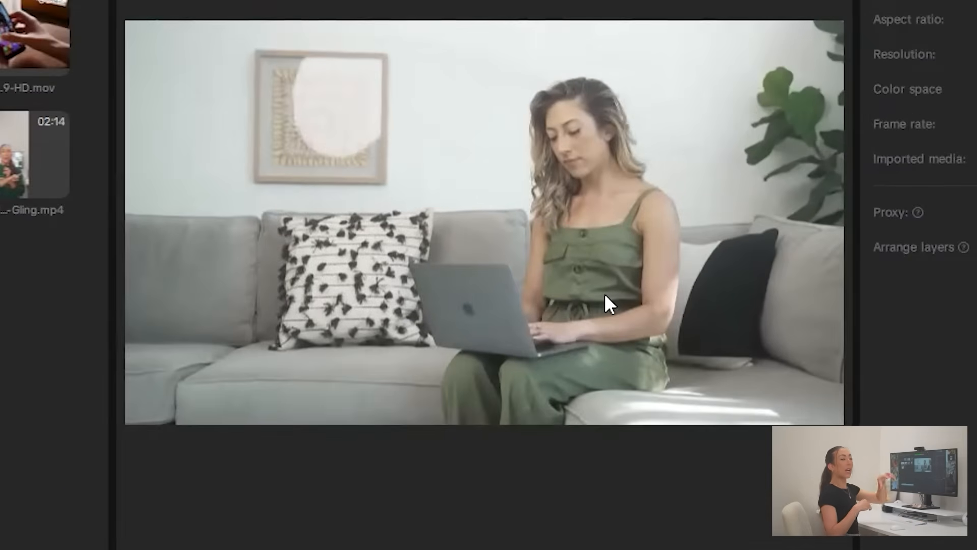
mouse_move(385, 184)
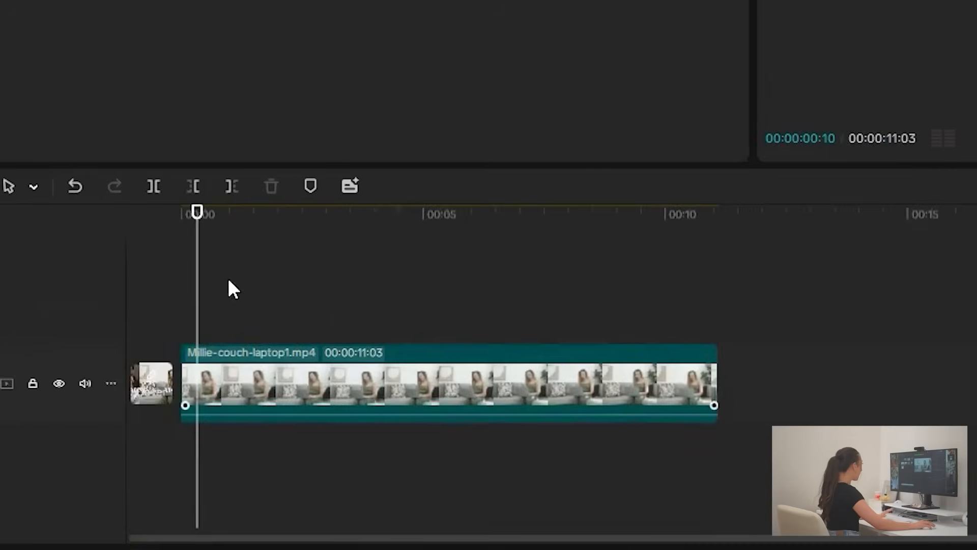
key(ctrl+c)
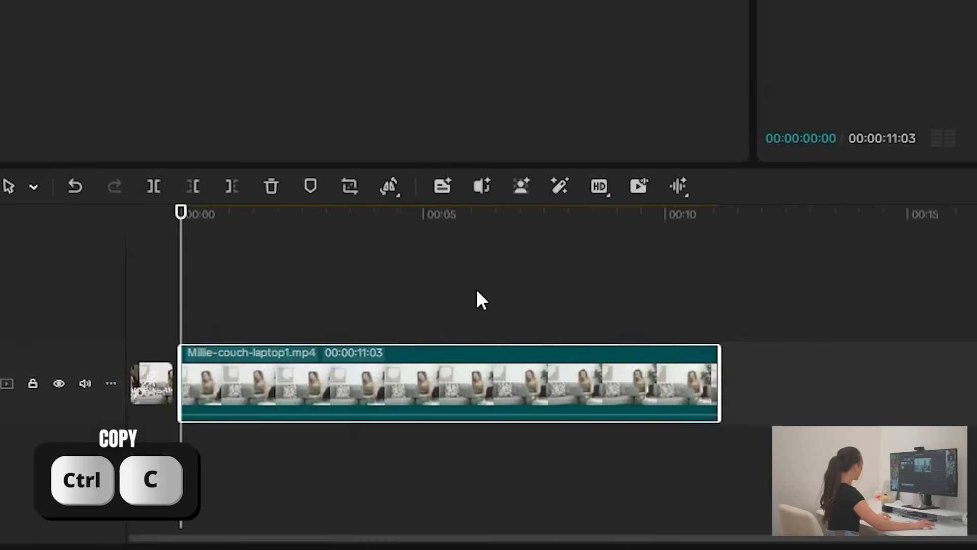
key(ctrl+v)
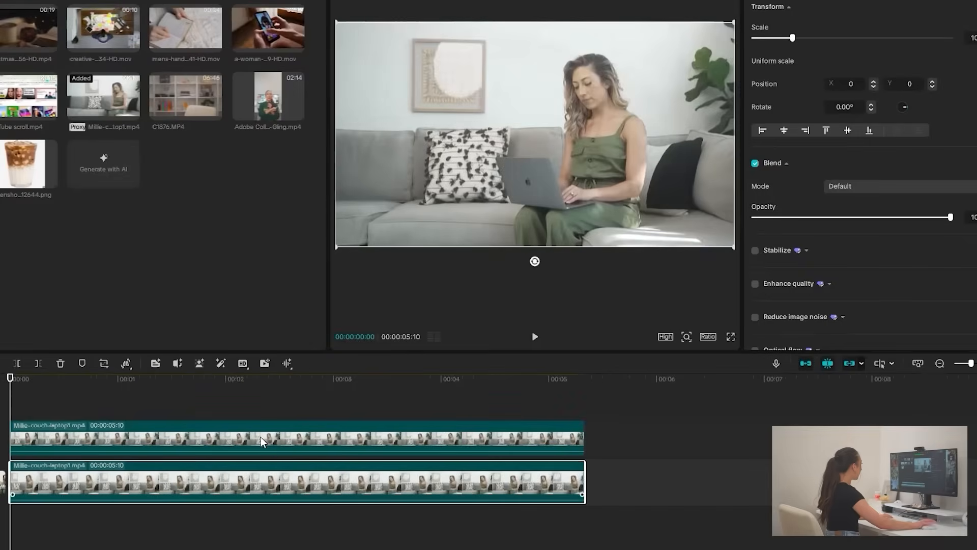
right_click(262, 442)
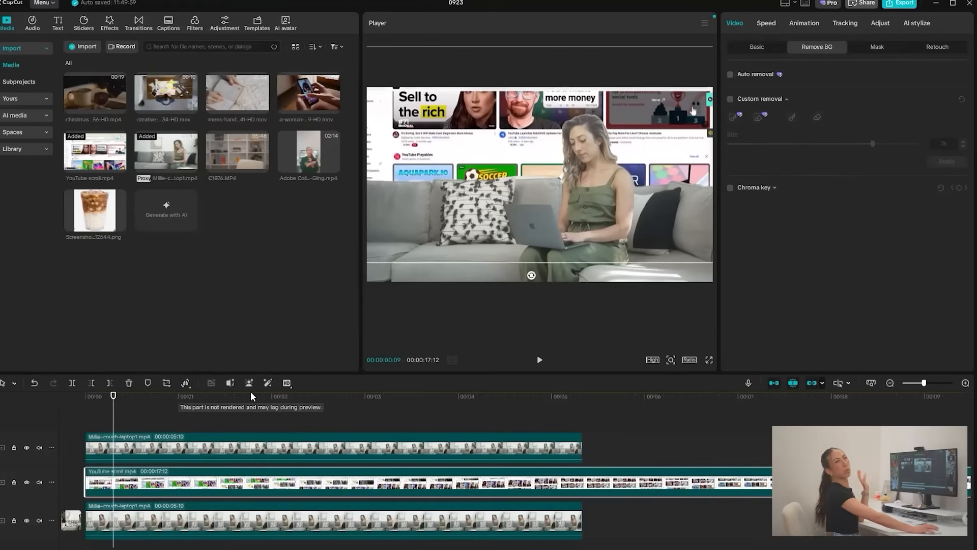
mouse_move(590, 474)
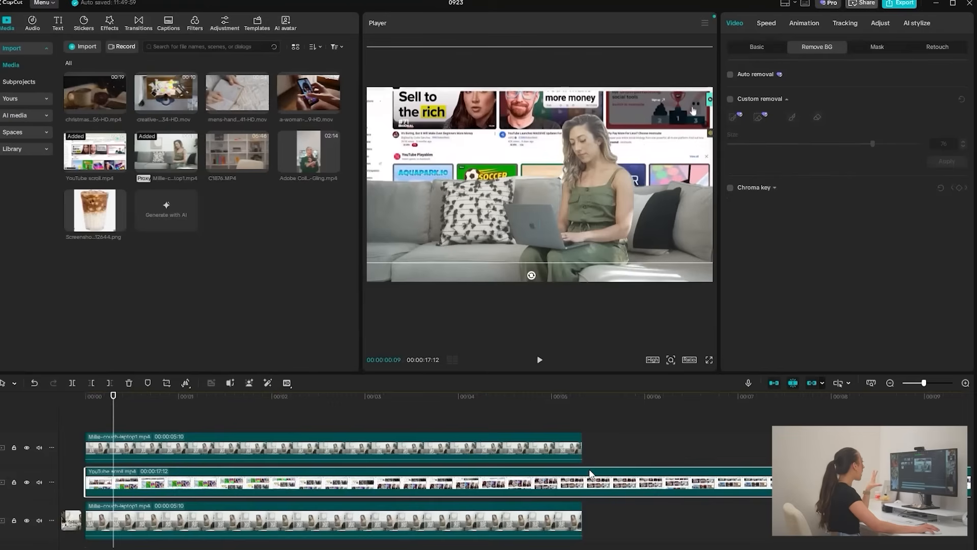
mouse_move(588, 398)
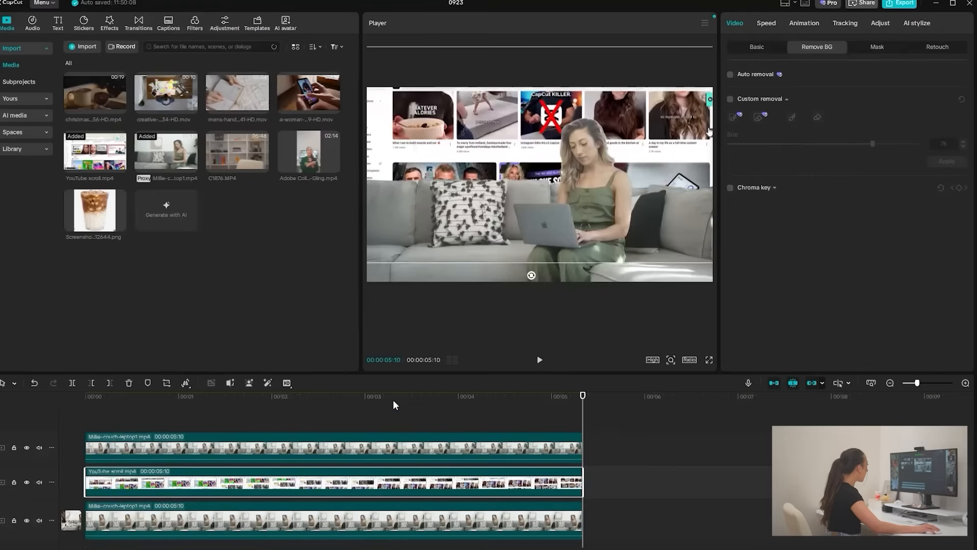
Select the 5:10 YouTube scroll clip on the middle track.
click(392, 395)
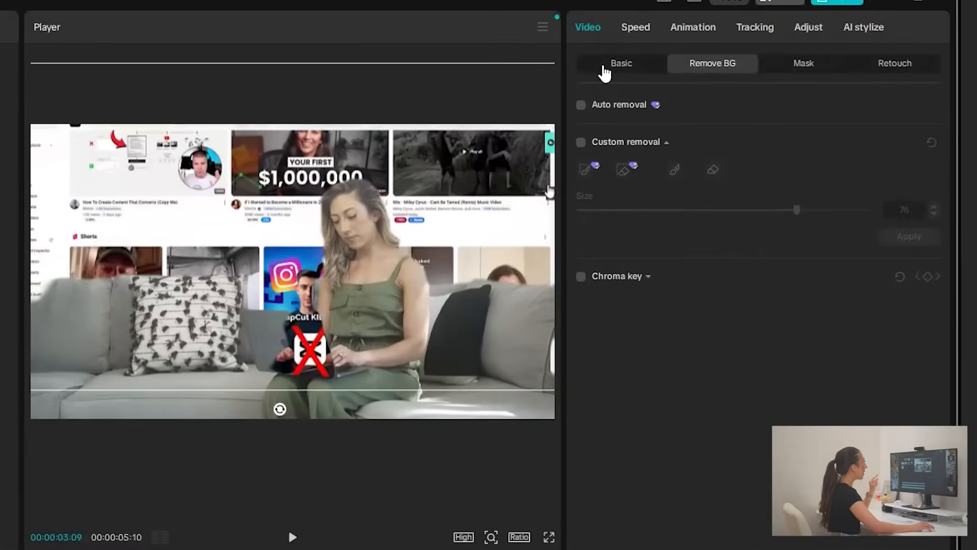
Give the YouTube scroll layer Darken blend mode at 59% opacity and preview the composite.
click(621, 63)
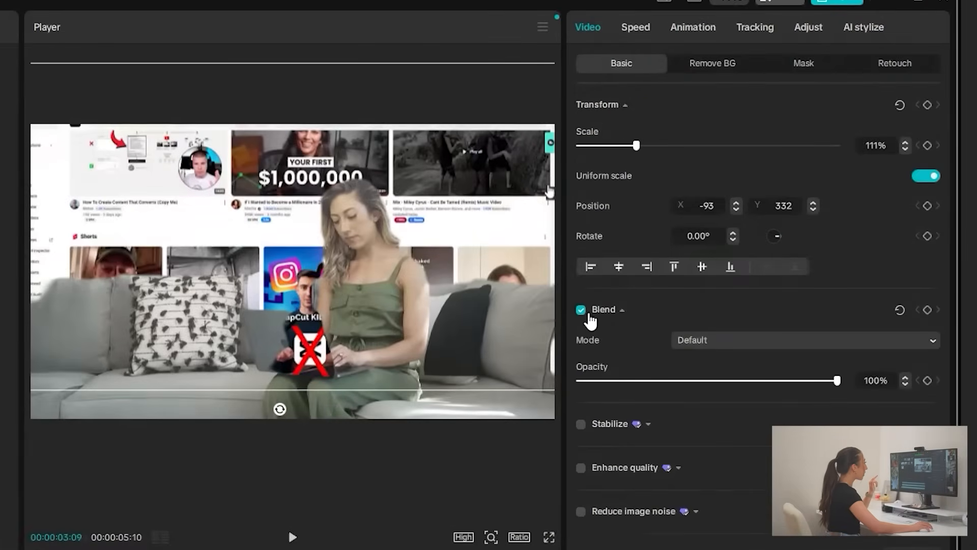
mouse_move(723, 347)
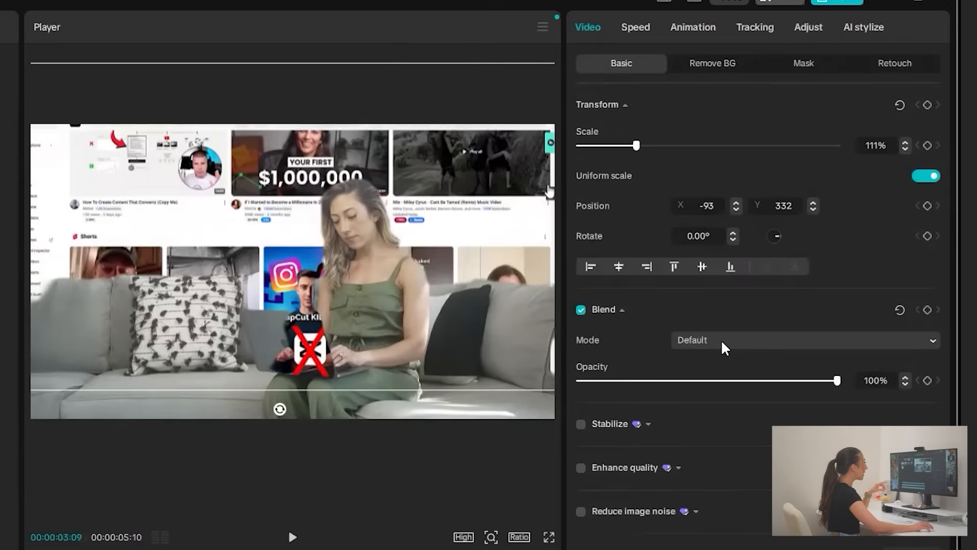
click(804, 340)
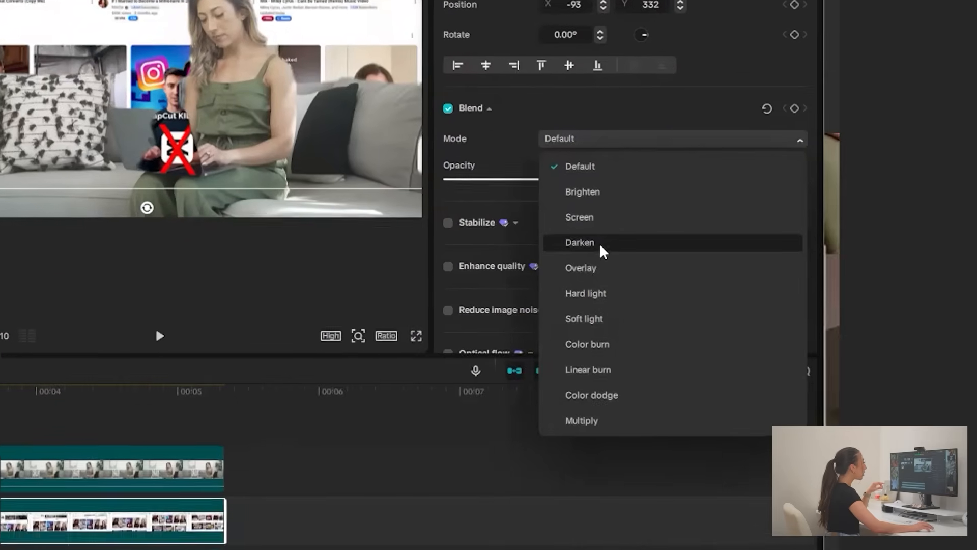
click(579, 242)
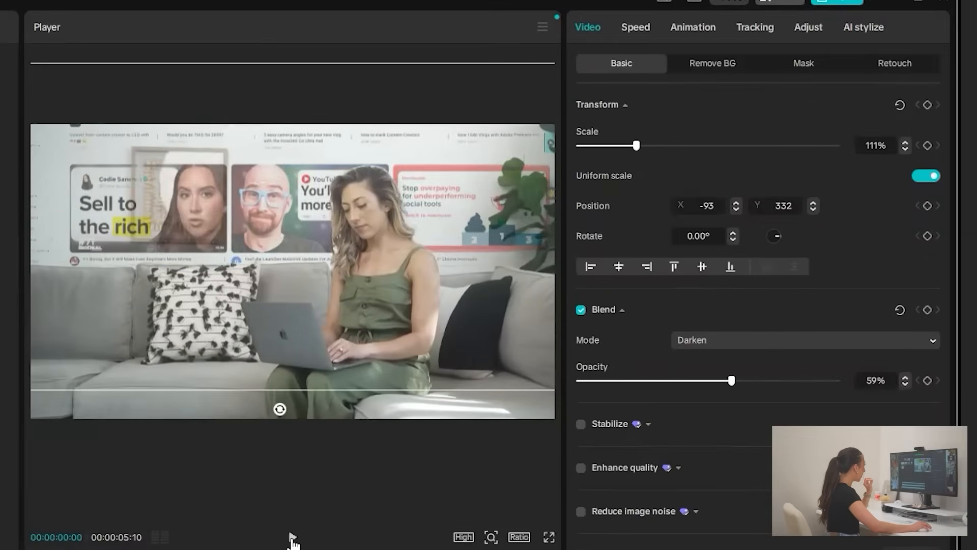
click(292, 536)
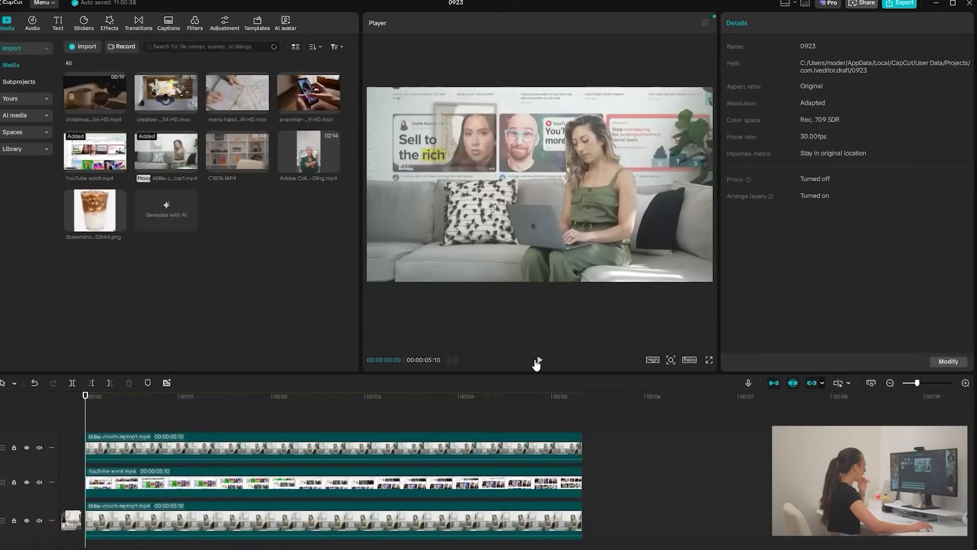
click(206, 395)
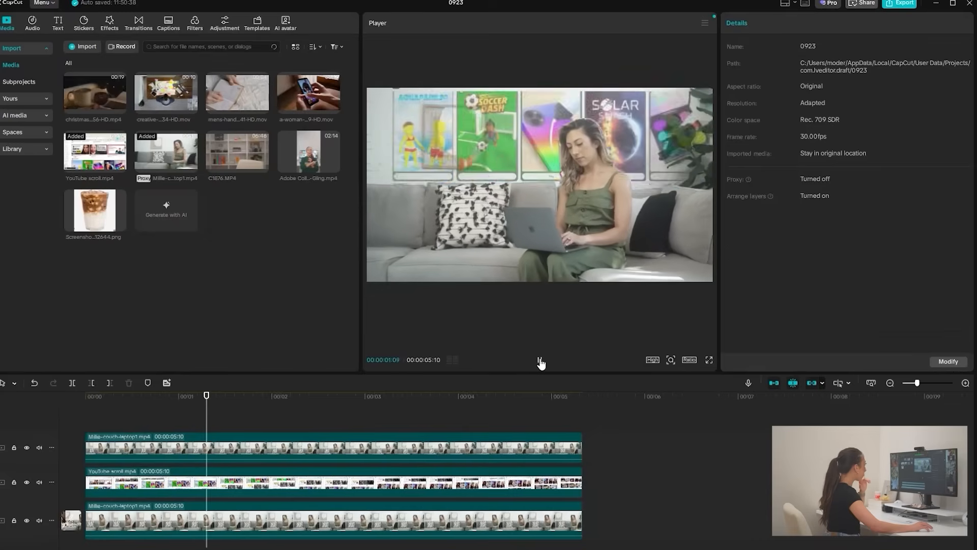